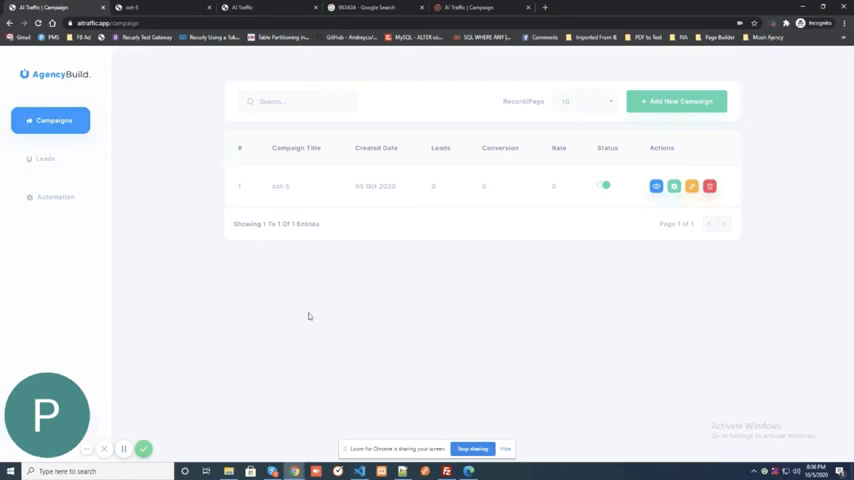
mouse_move(204, 338)
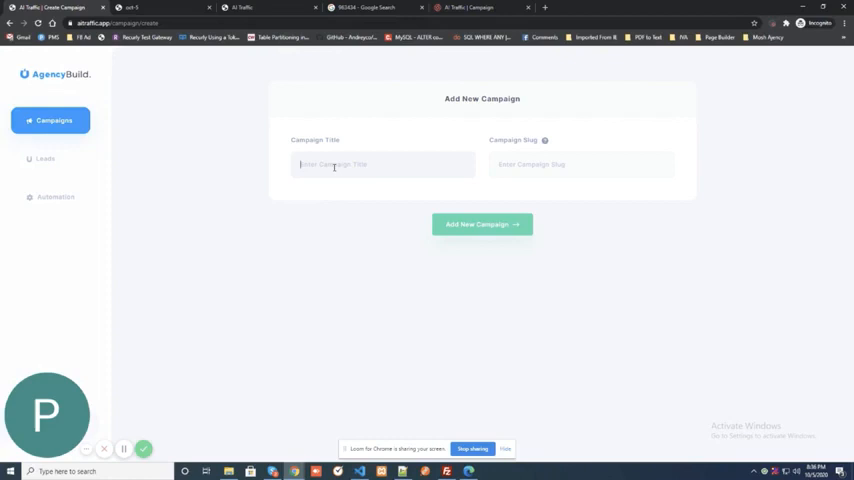
- Name the campaign 'myfirst' and add it as a new campaign
text(my)
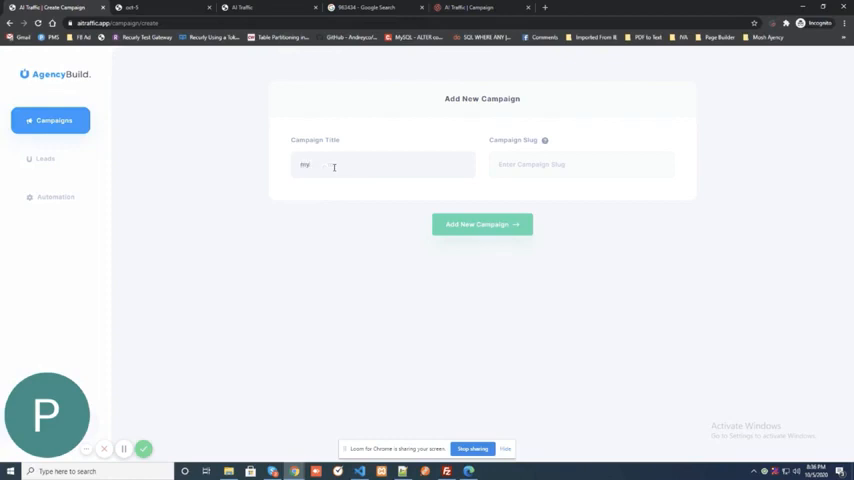
text(first)
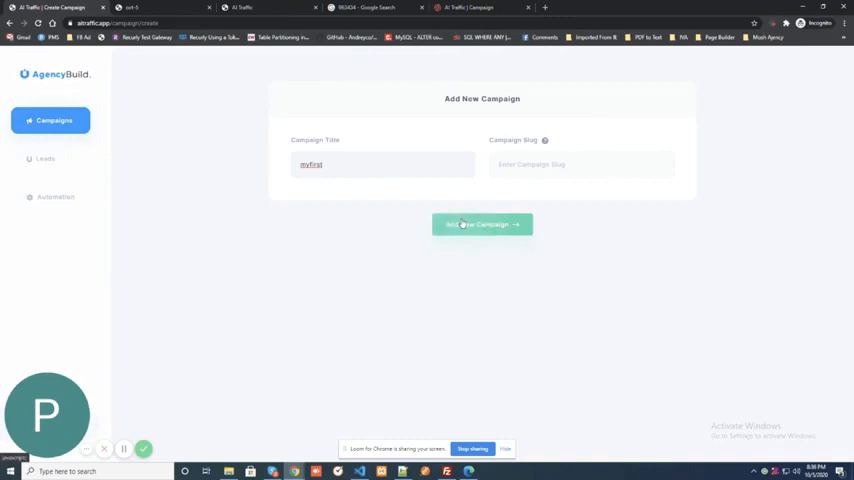
click(482, 224)
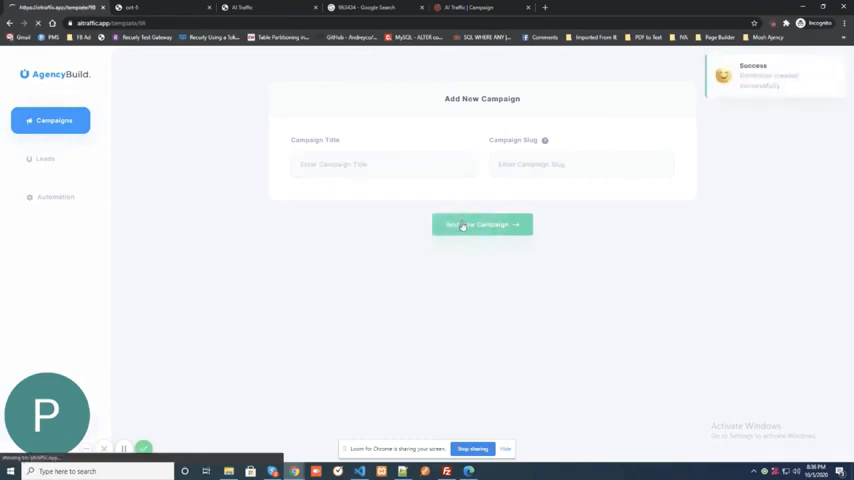
- Choose a website template and use it for the myfirst campaign
click(482, 224)
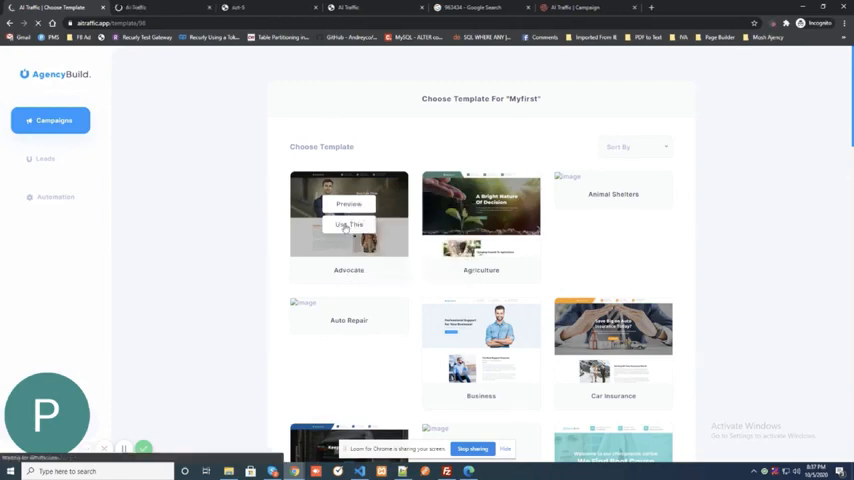
click(348, 224)
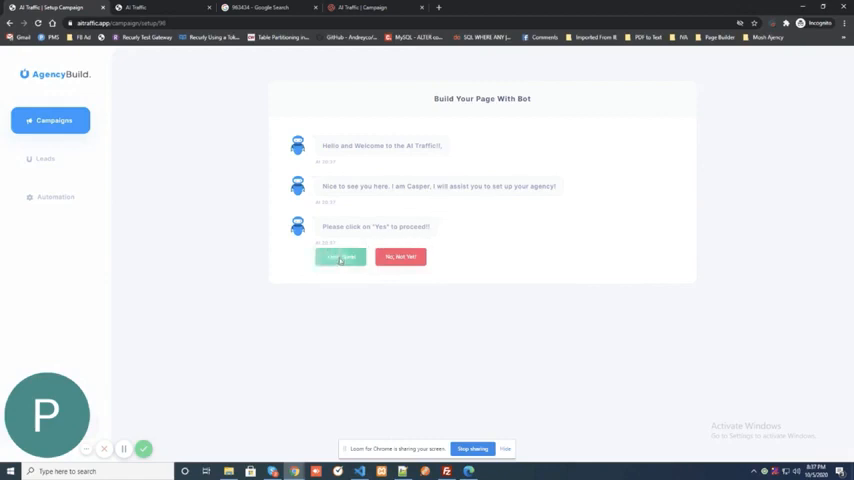
- Agree to build the page and keep the default background settings
click(340, 256)
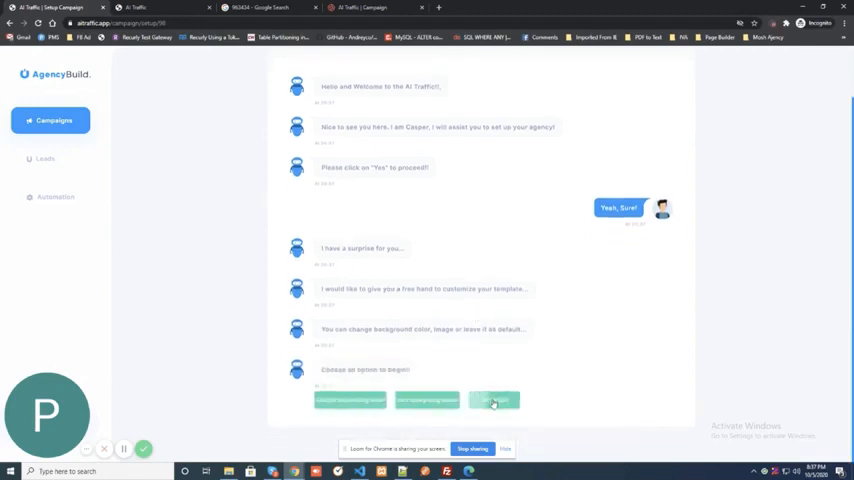
click(492, 400)
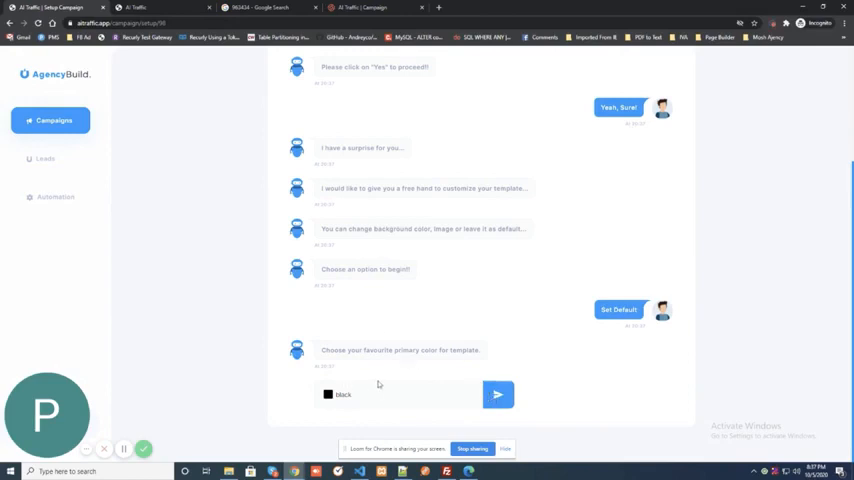
mouse_move(448, 400)
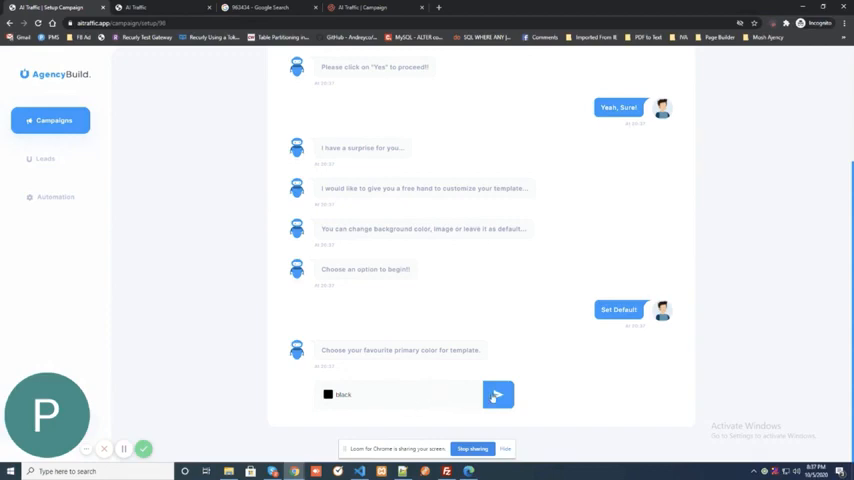
- Pick an olive-green shade as the template's primary colour
click(328, 392)
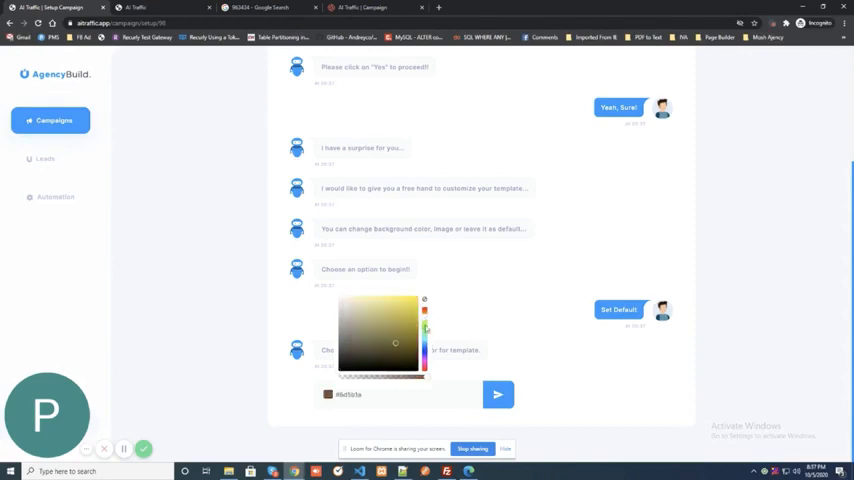
click(424, 340)
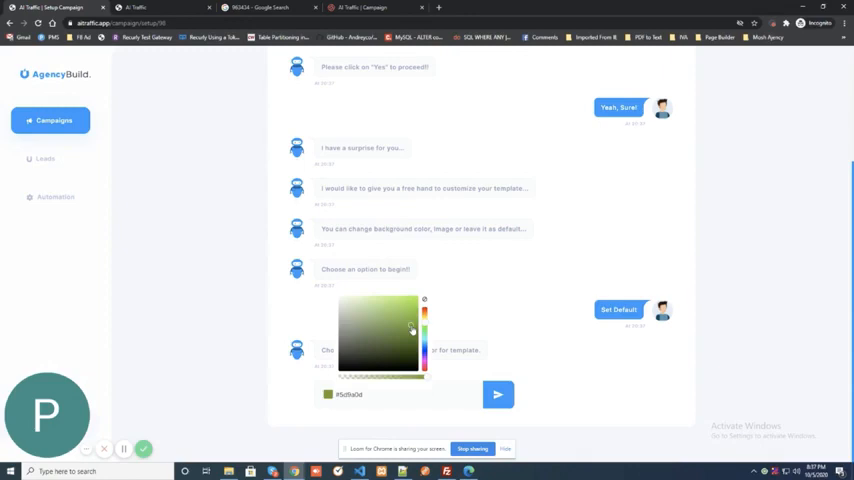
click(412, 348)
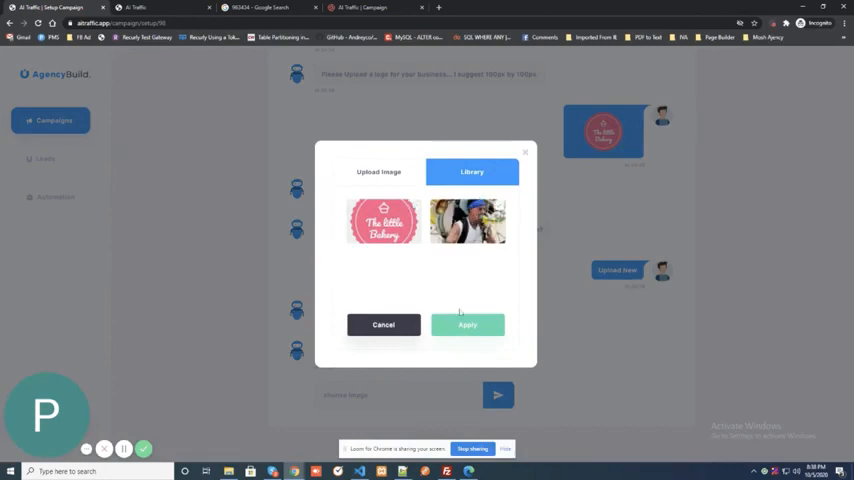
- Apply a picture from the image library to the page
click(468, 324)
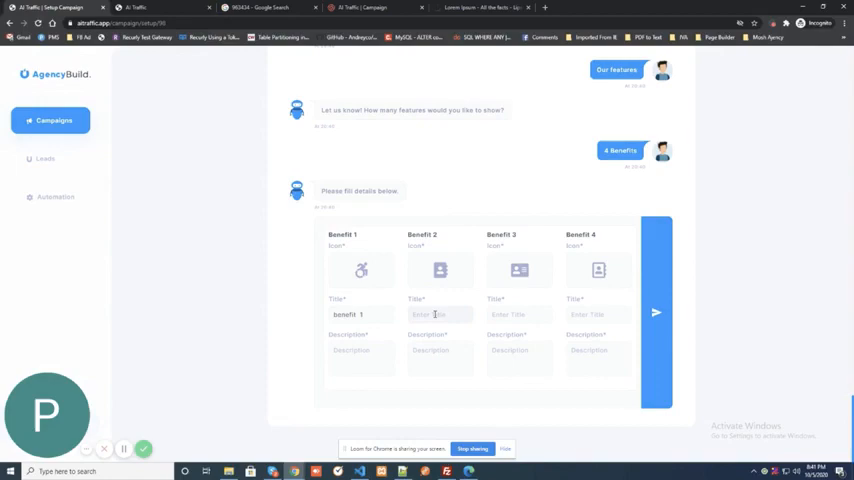
- Enter 'benefit 2' among the four benefit entries and send them to the bot
text(benefit 2)
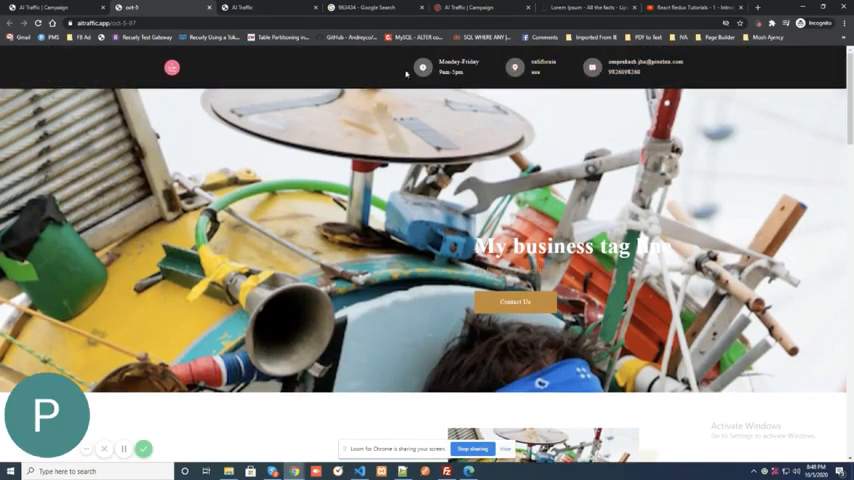
- Scroll the generated site through Why Us, team and Contact Us sections
scroll(down, 3)
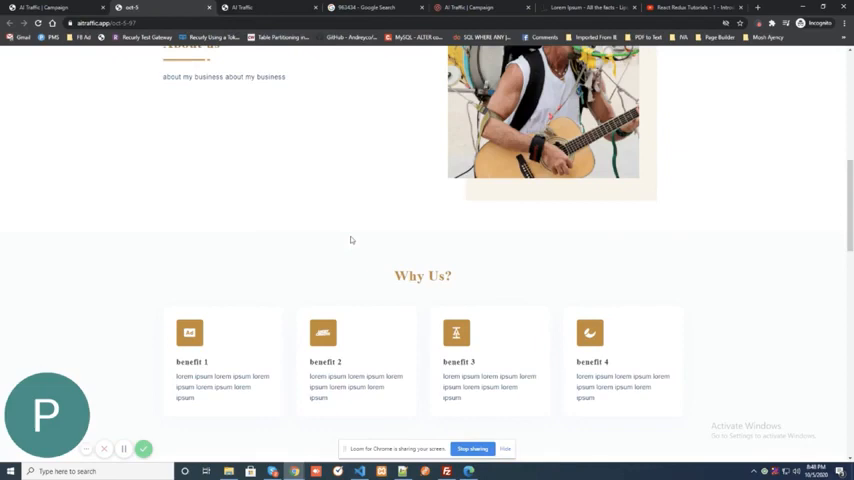
scroll(down, 3)
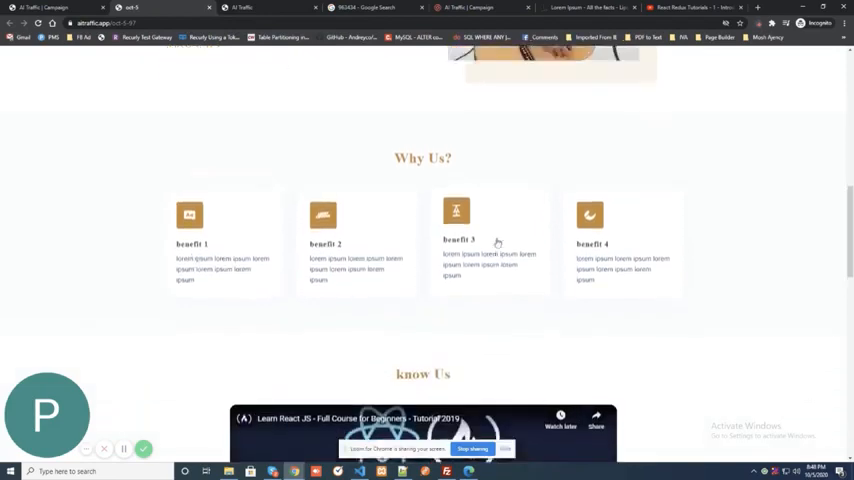
scroll(down, 3)
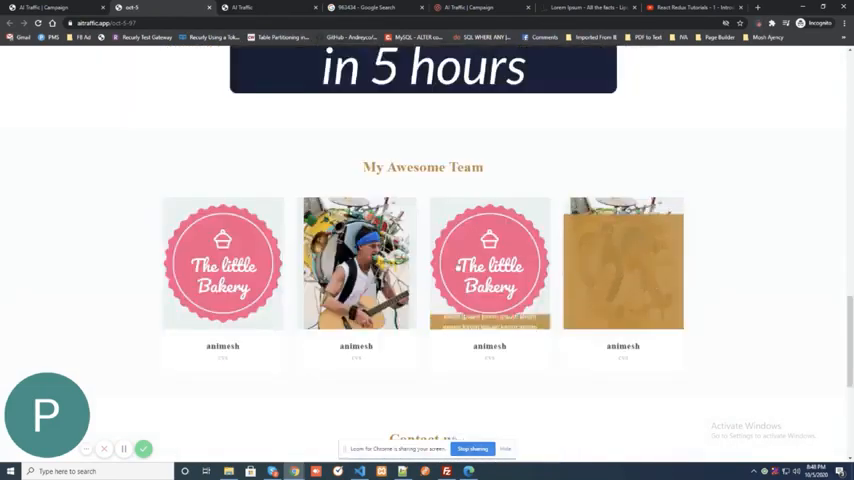
scroll(down, 3)
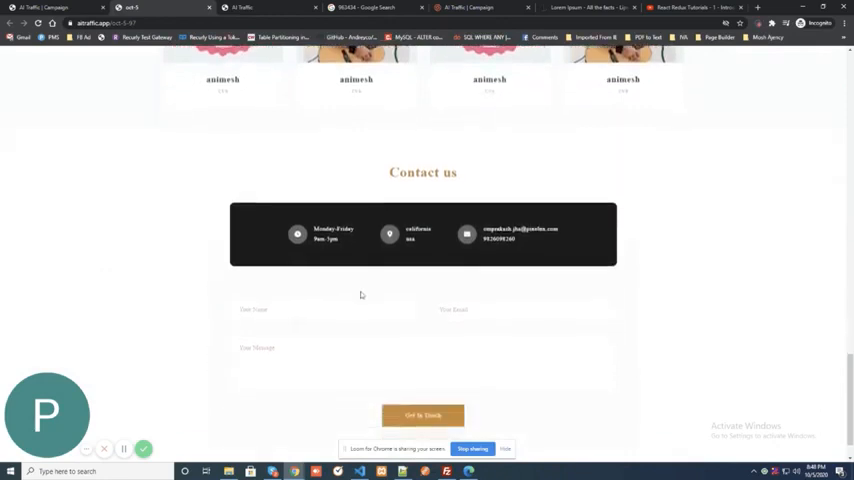
scroll(down, 3)
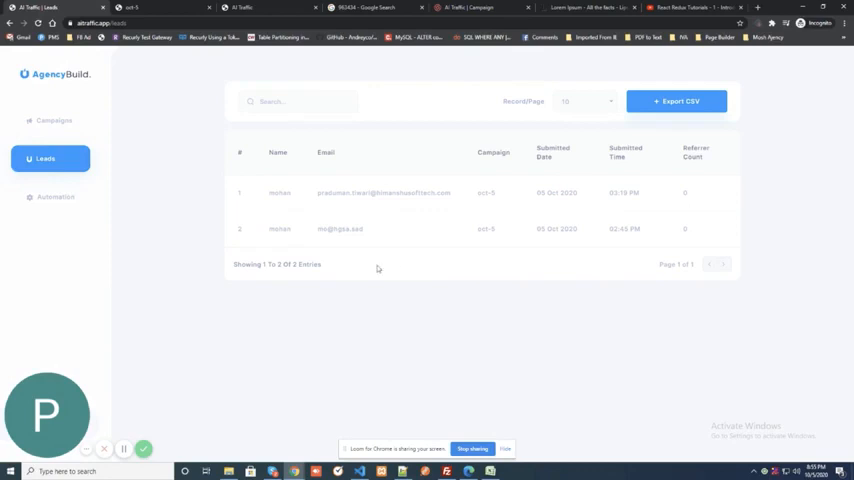
- Reach the campaign's Referral Settings to enable sharing and save
click(56, 196)
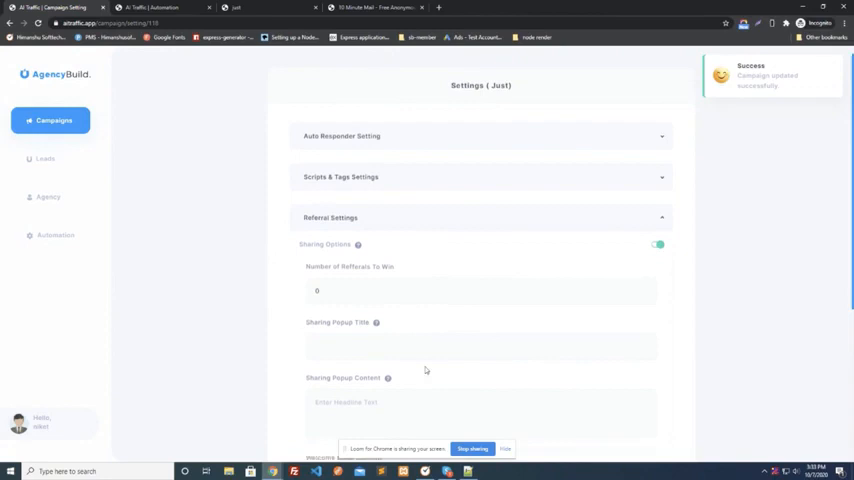
scroll(down, 3)
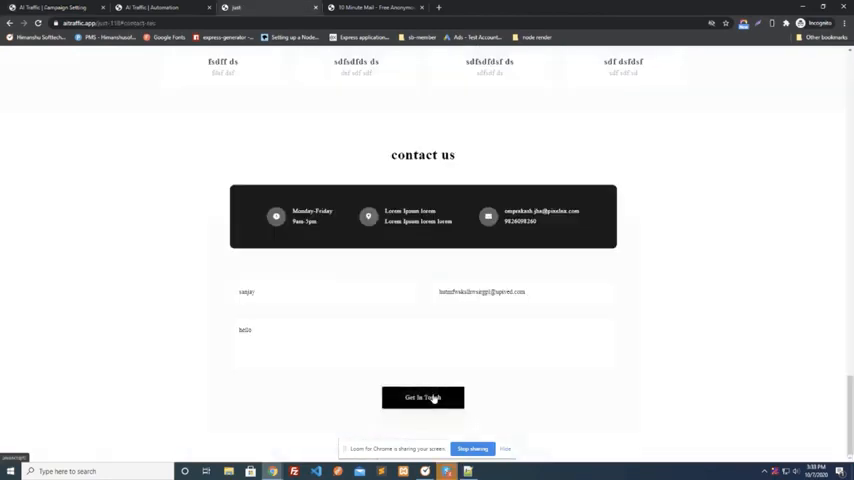
- Submit the filled Contact Us form via 'Get in touch'
click(422, 396)
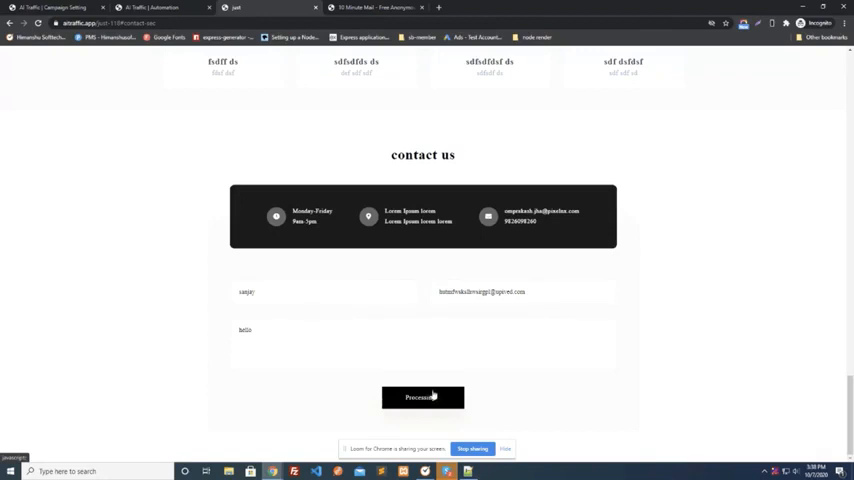
click(422, 396)
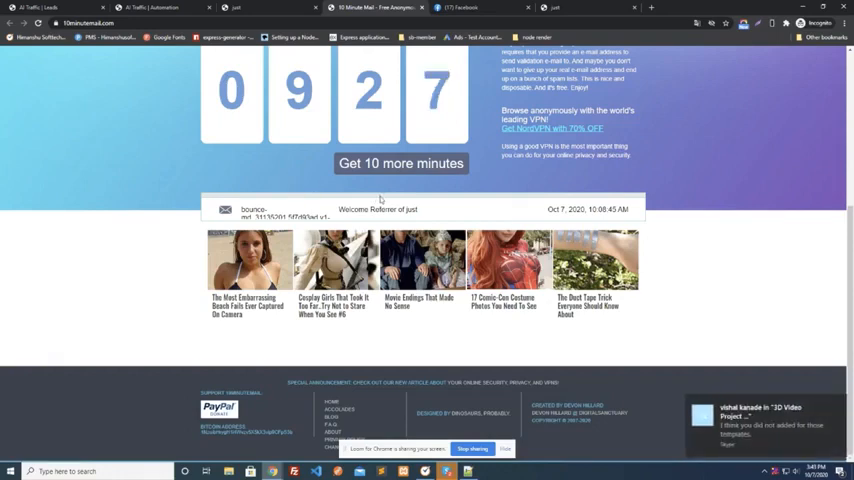
mouse_move(378, 204)
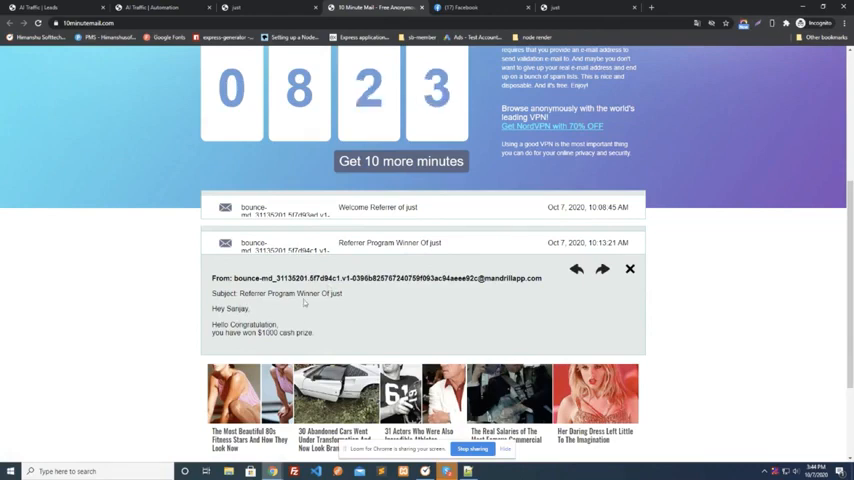
- Return from the winner email to the Leads list showing the new lead
click(60, 8)
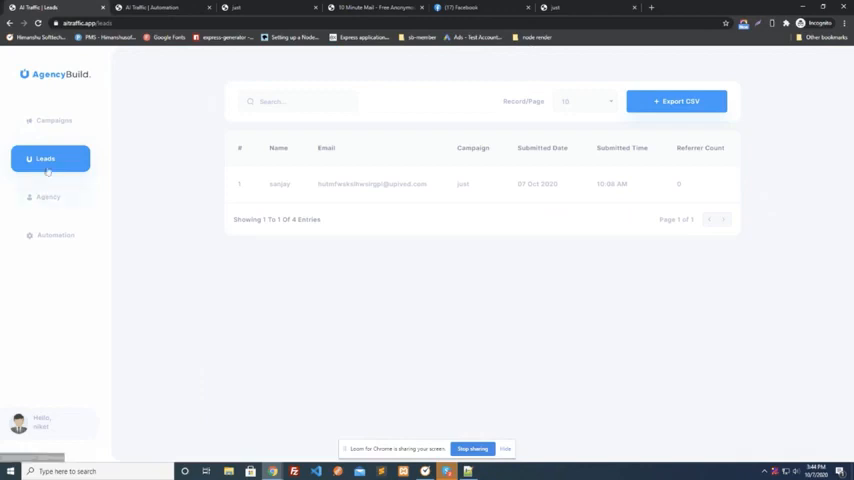
mouse_move(318, 196)
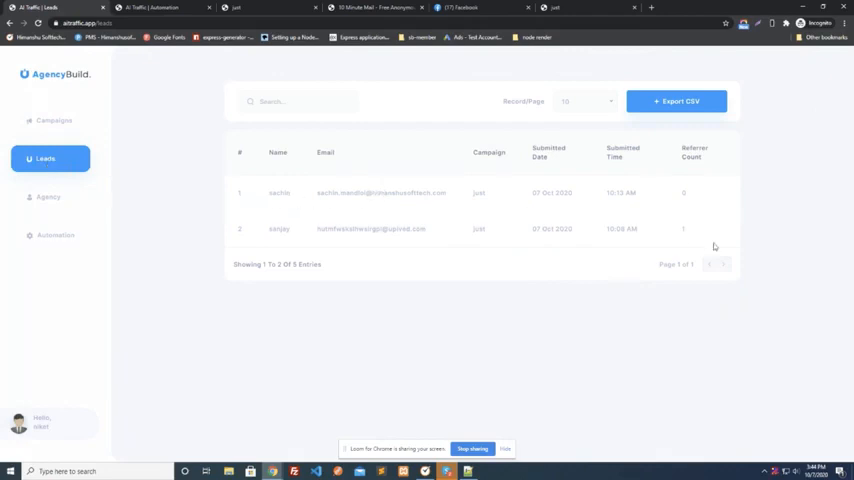
mouse_move(670, 228)
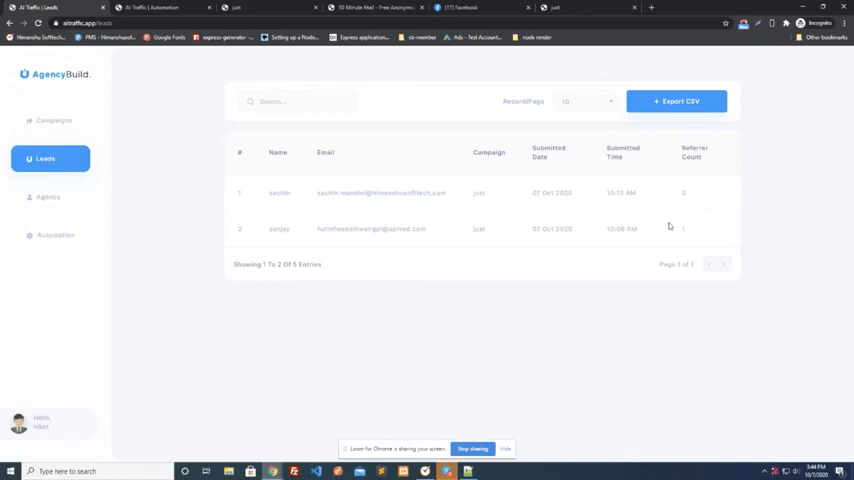
mouse_move(674, 228)
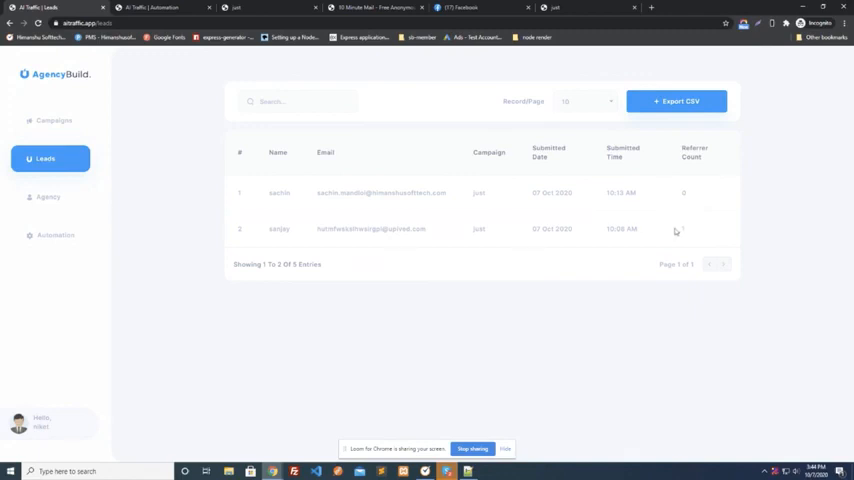